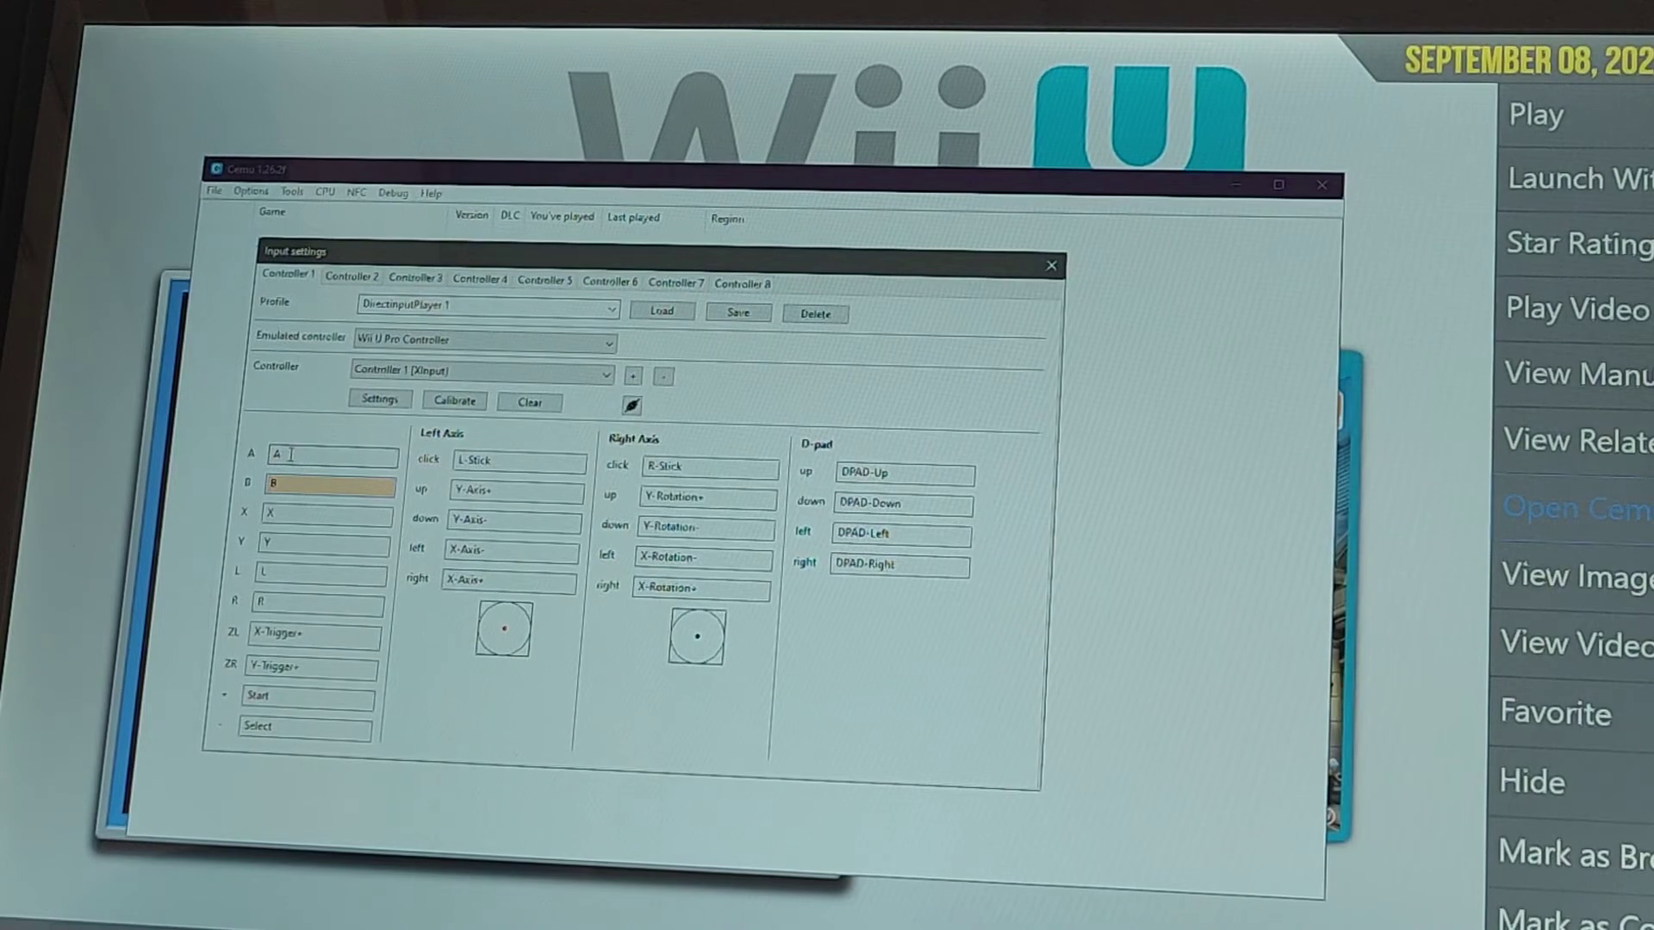
Assign the remaining Wii U Pro Controller button field to its matching XInput button
click(351, 275)
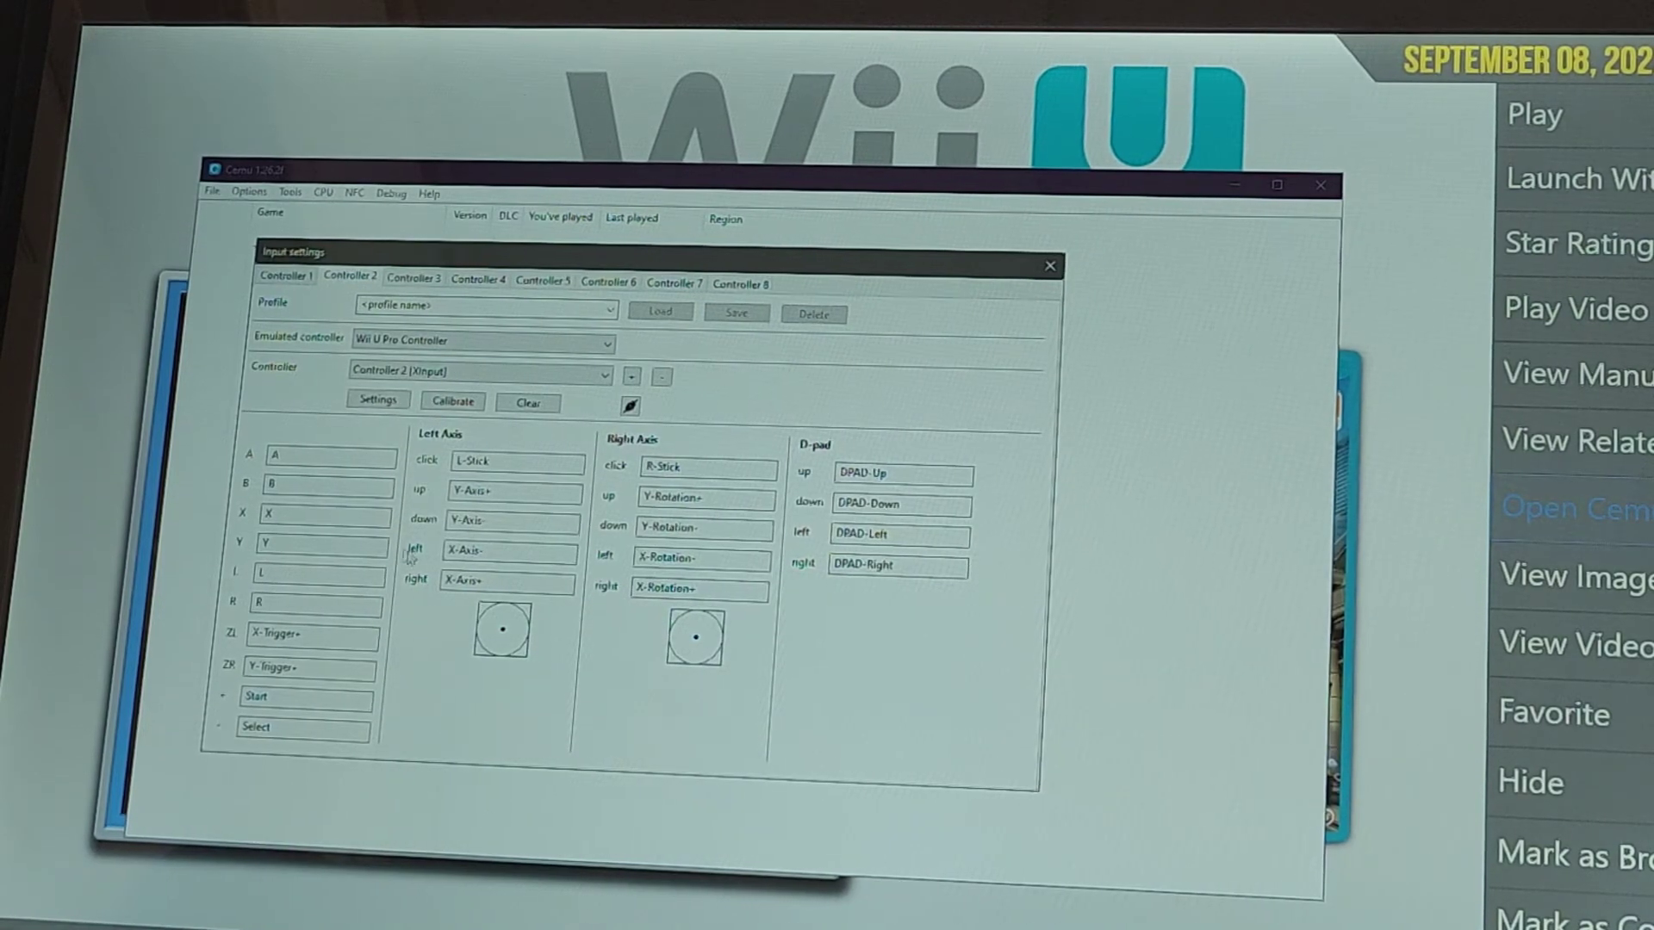